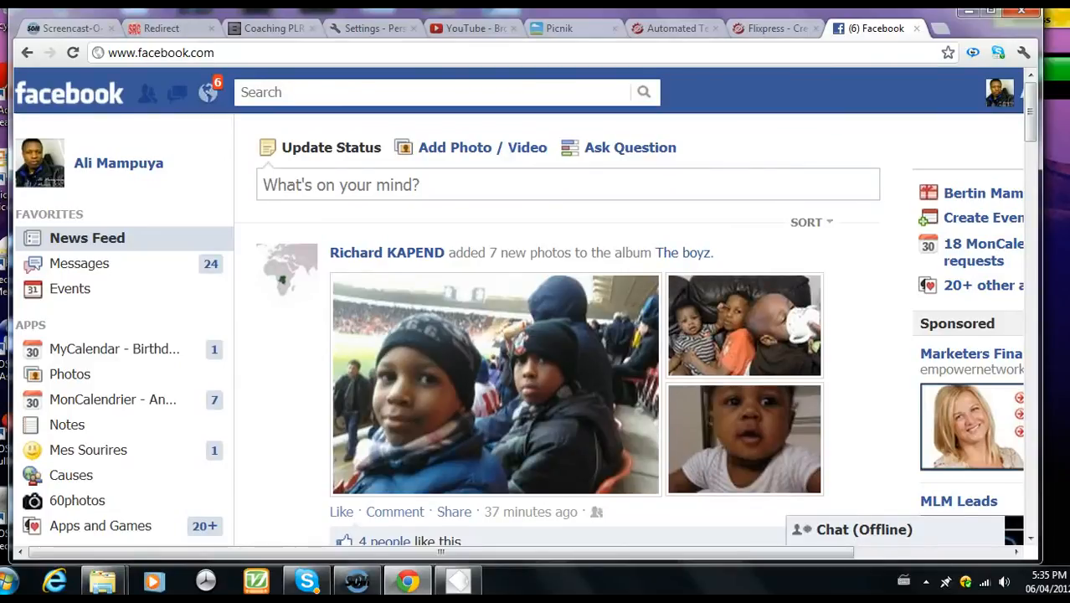
mouse_move(255, 376)
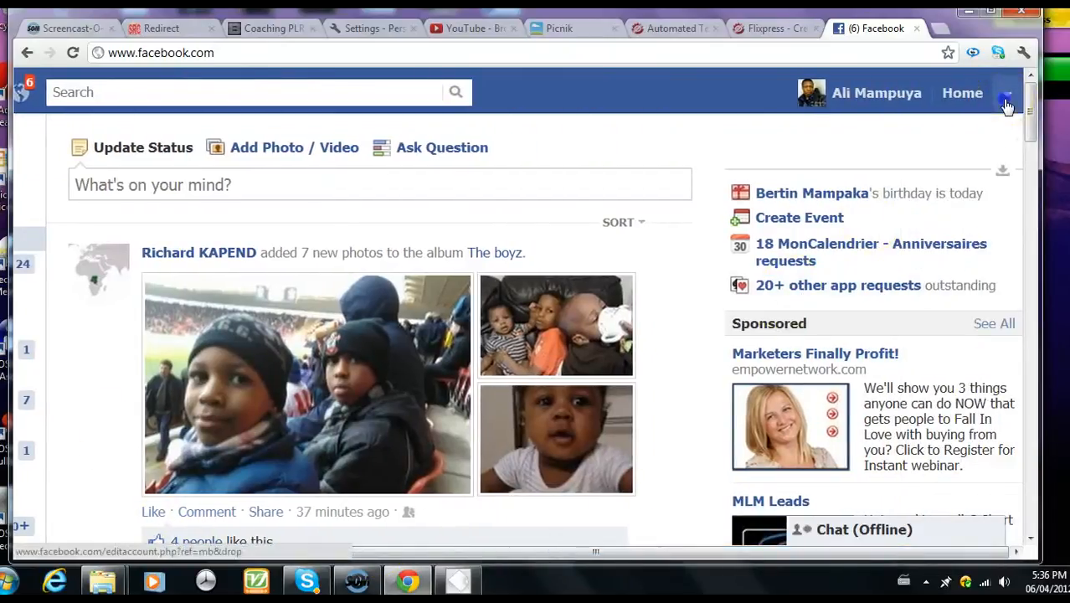
Reach the account's Privacy Settings page from the top-right account menu.
left_click(1006, 94)
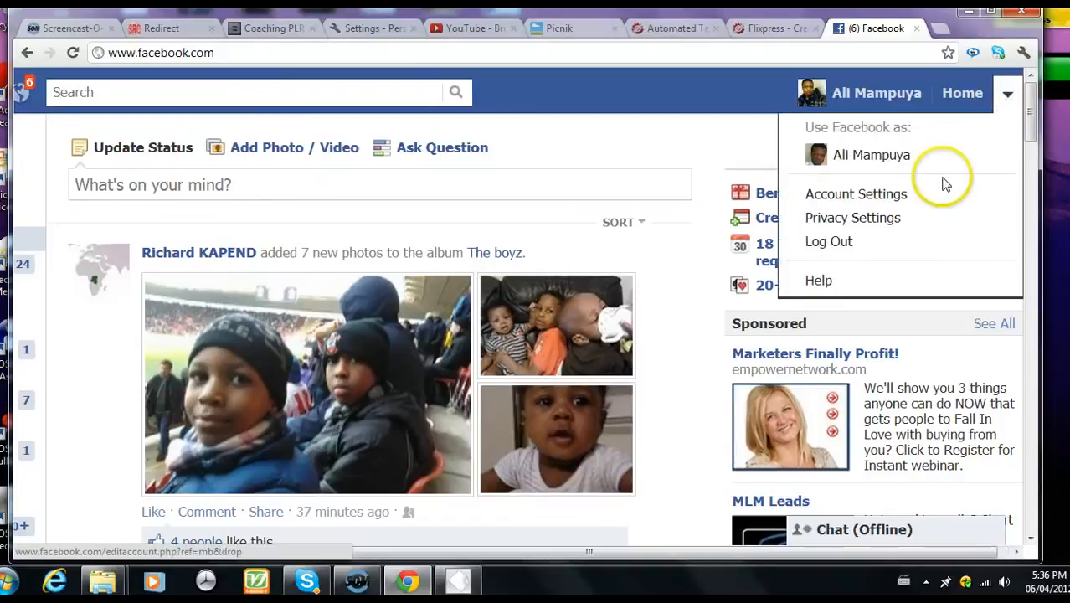
left_click(852, 217)
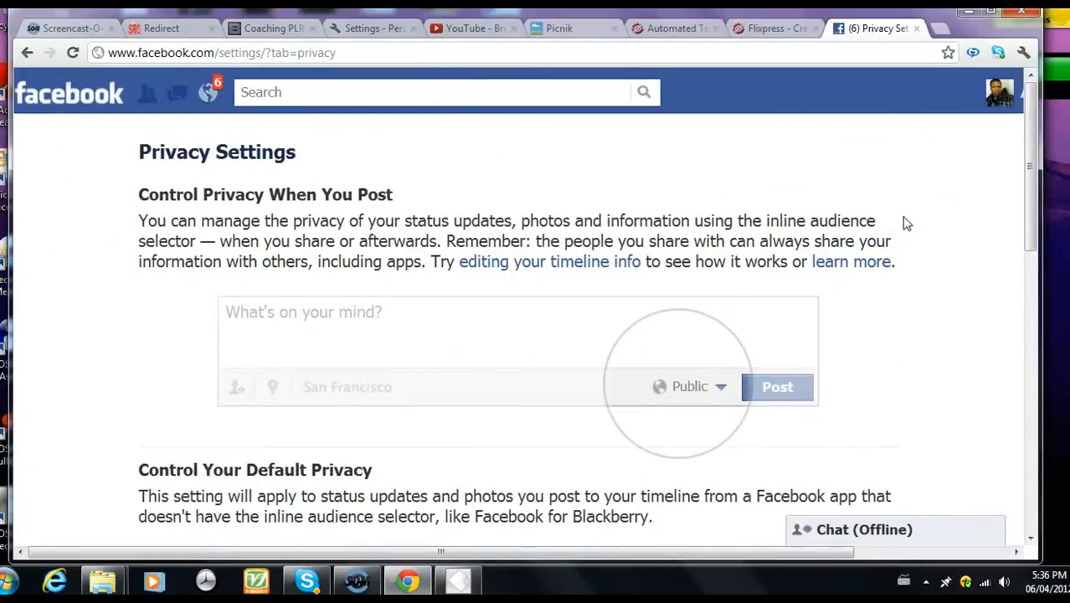
mouse_move(1031, 198)
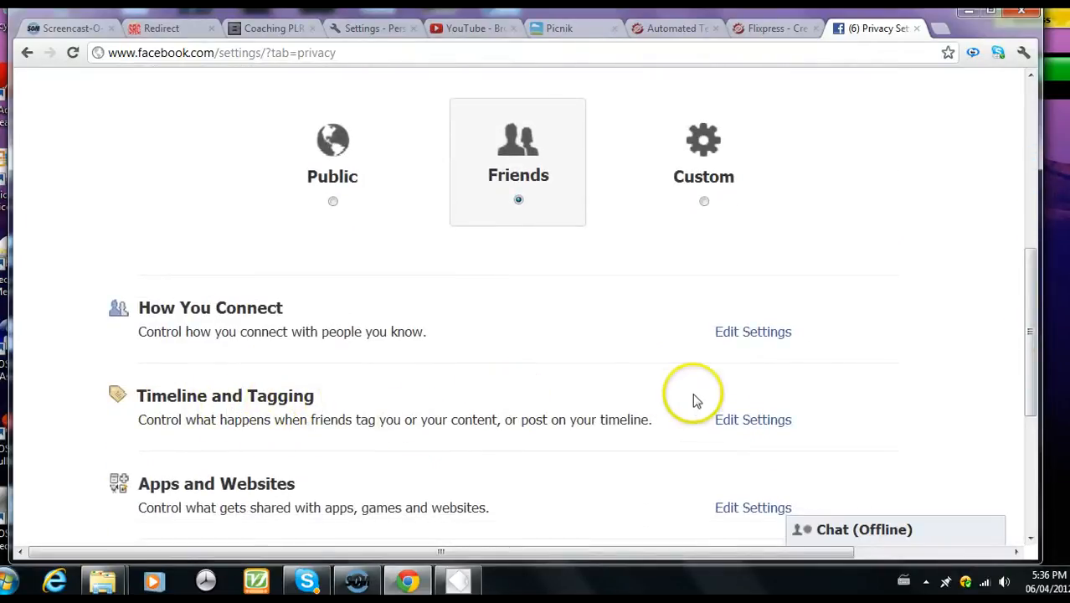
Enter the Timeline and Tagging settings via its Edit Settings link.
left_click(753, 419)
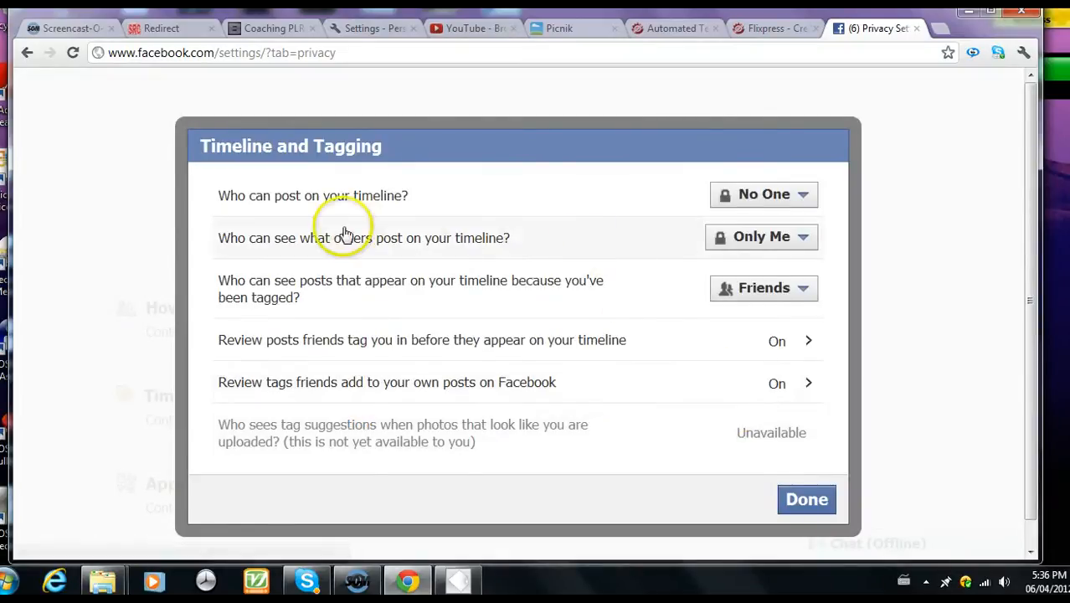
mouse_move(564, 196)
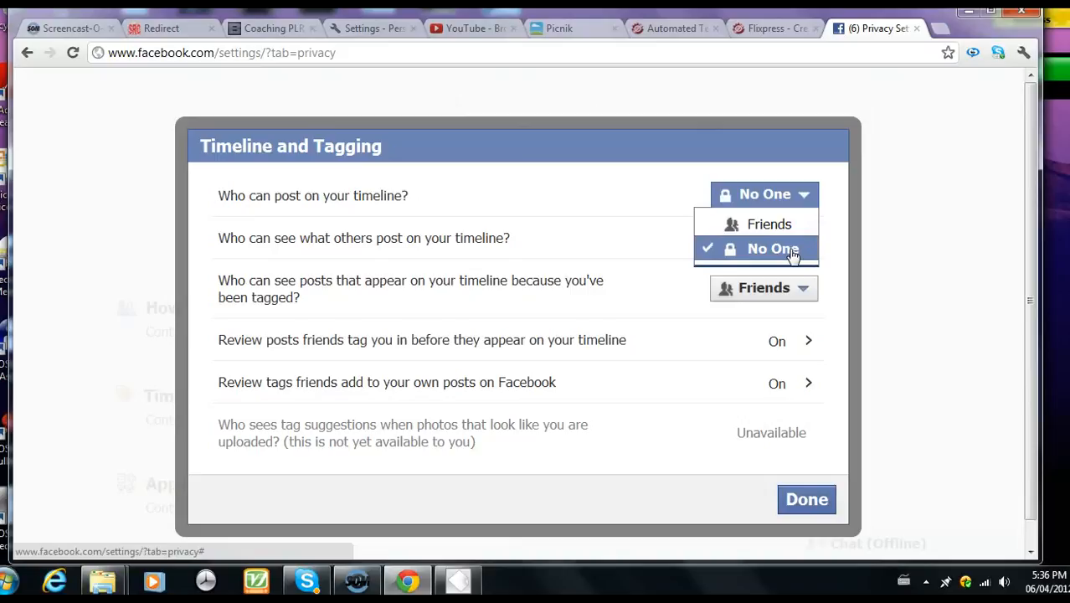
Set 'Who can post on your timeline?' to No One and confirm with Done.
left_click(772, 248)
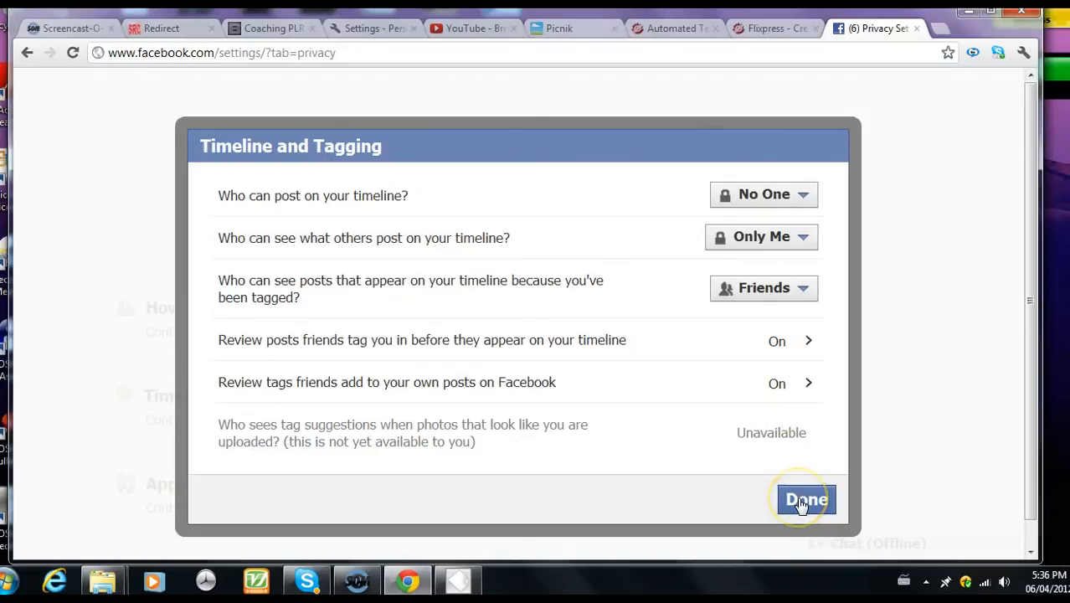
left_click(805, 499)
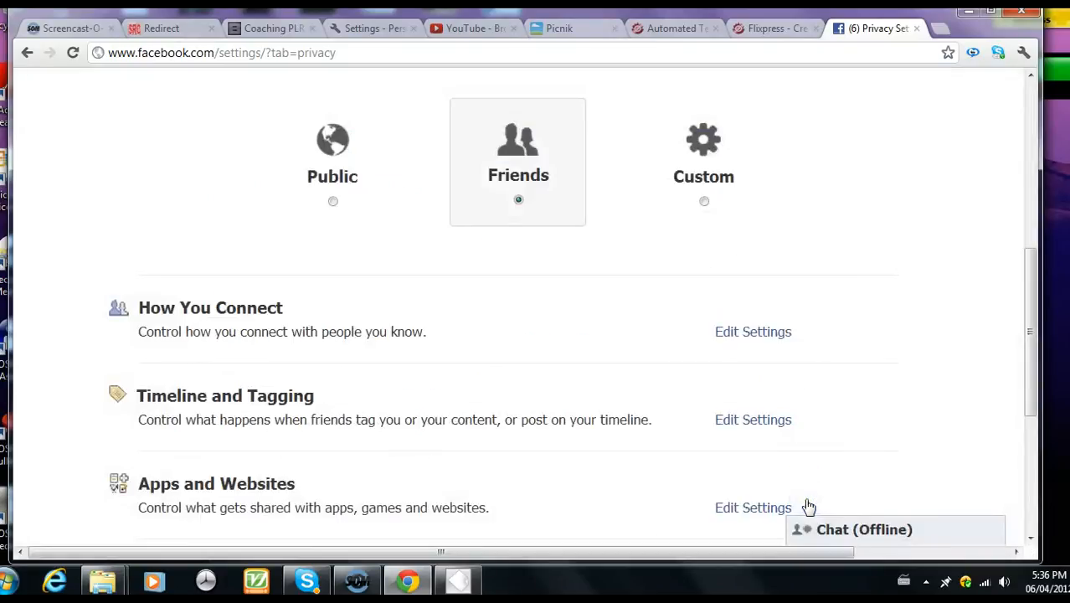
mouse_move(837, 435)
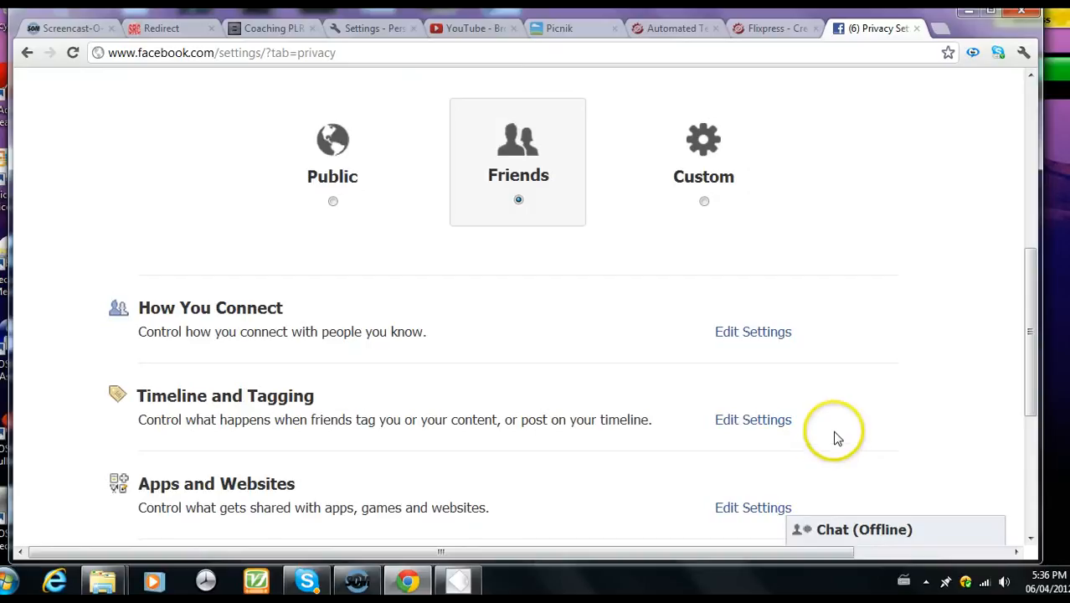
mouse_move(780, 448)
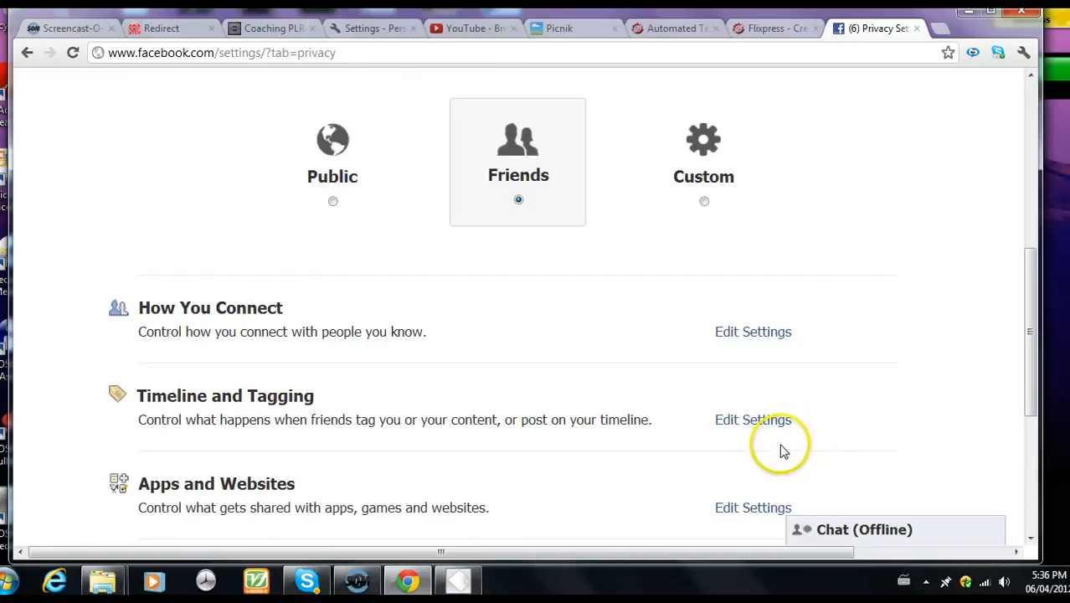
mouse_move(790, 195)
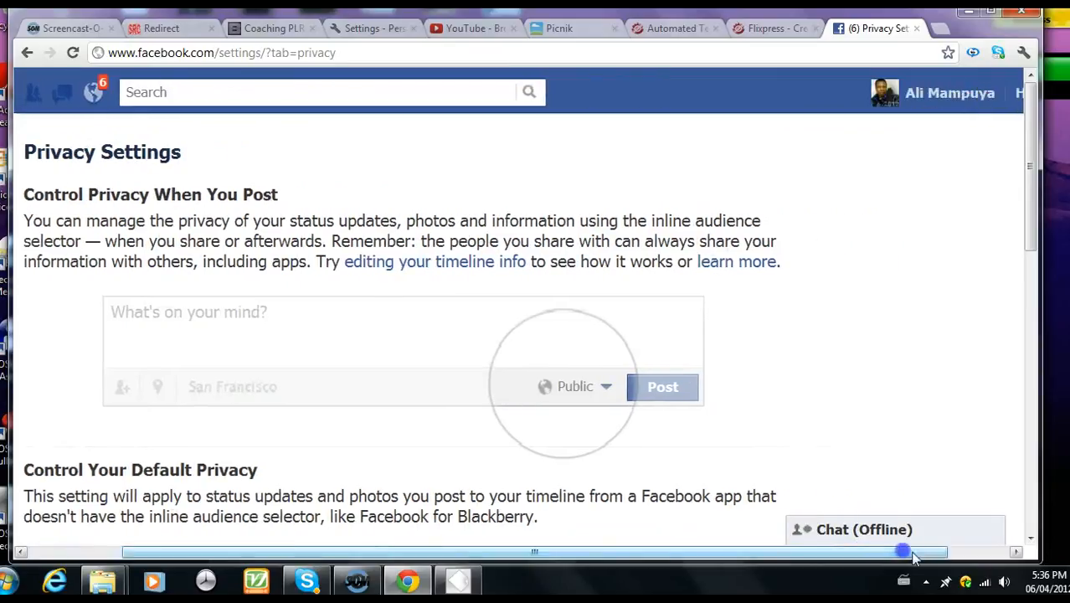
Load your own profile timeline from the top blue bar.
left_click(949, 92)
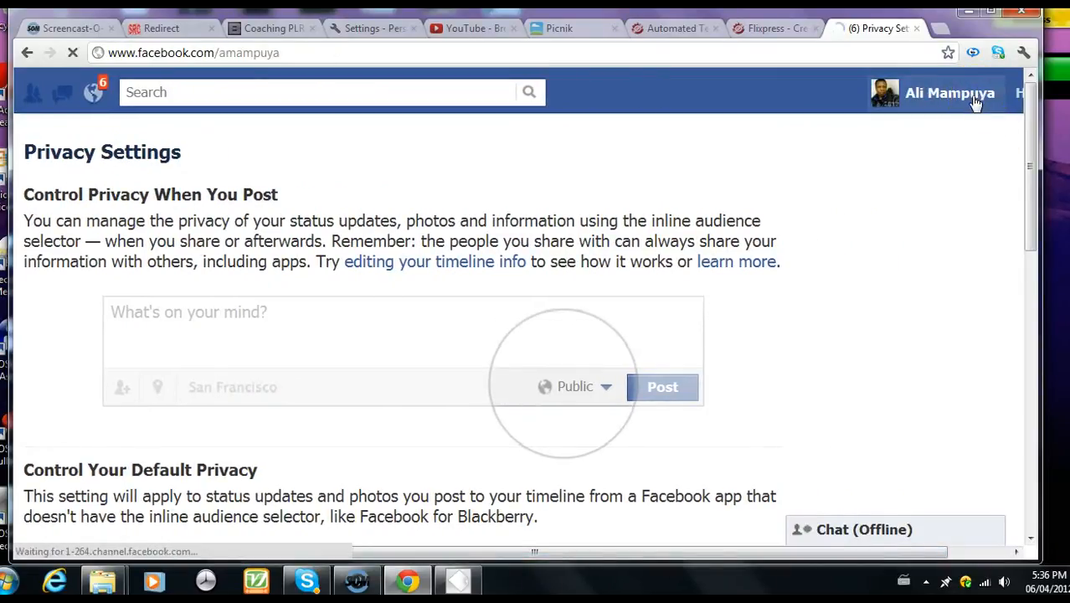
mouse_move(951, 104)
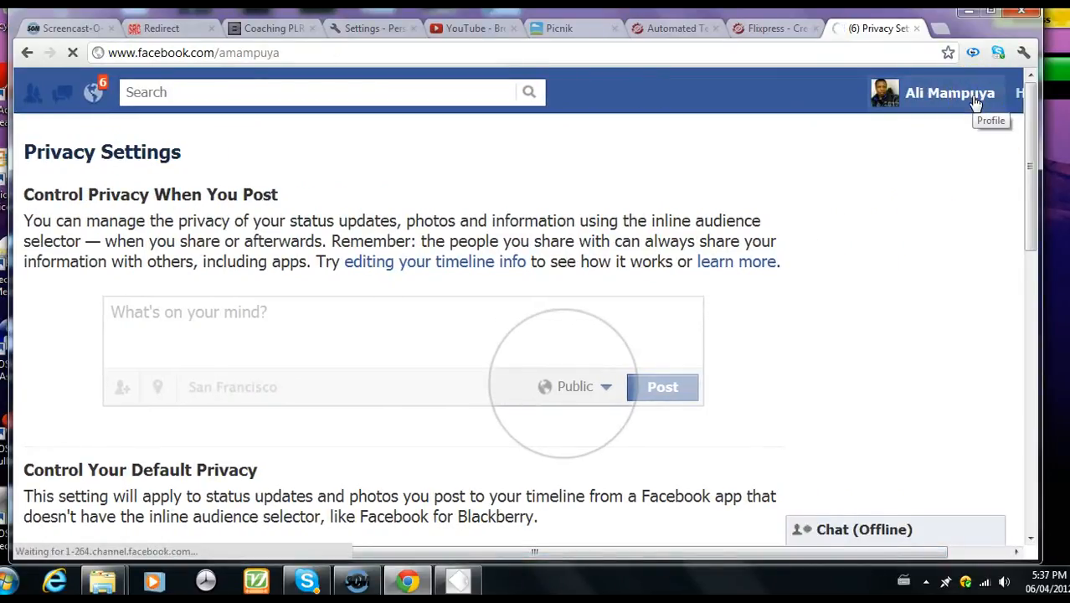
left_click(949, 94)
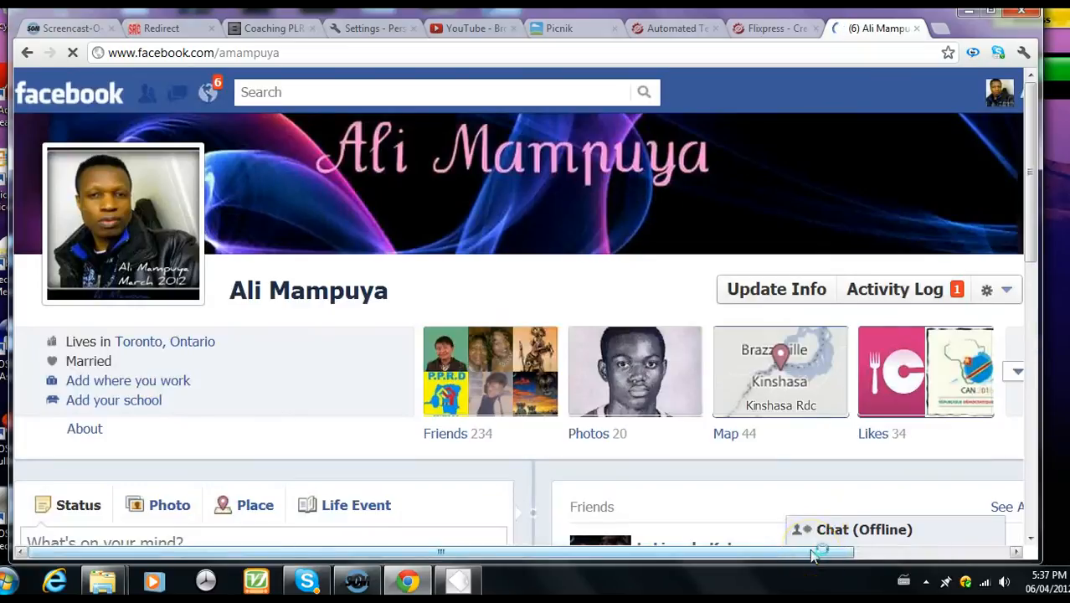